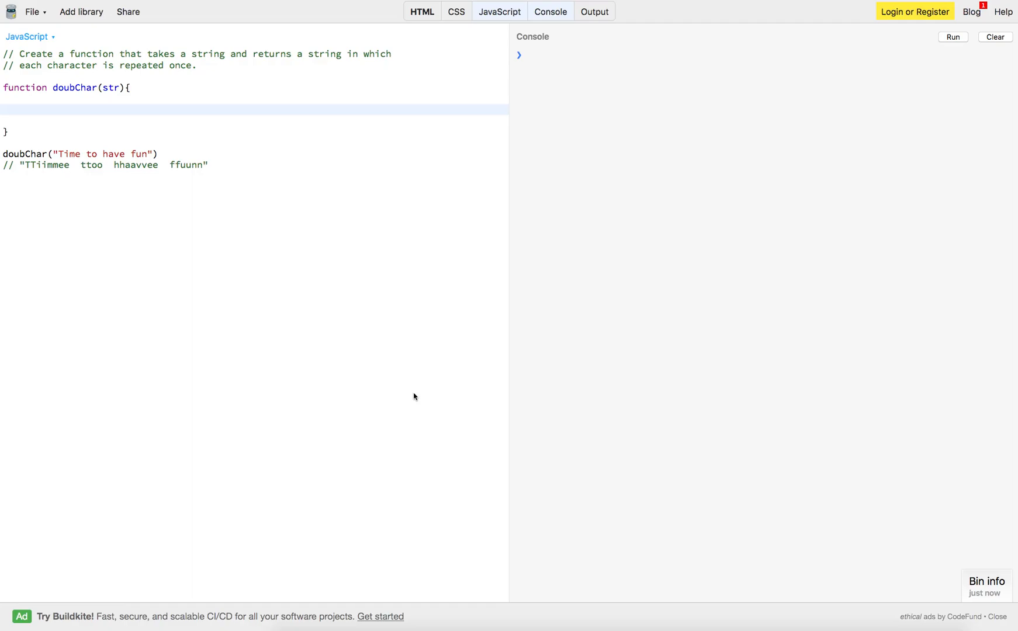
pyautogui.moveTo(173, 359)
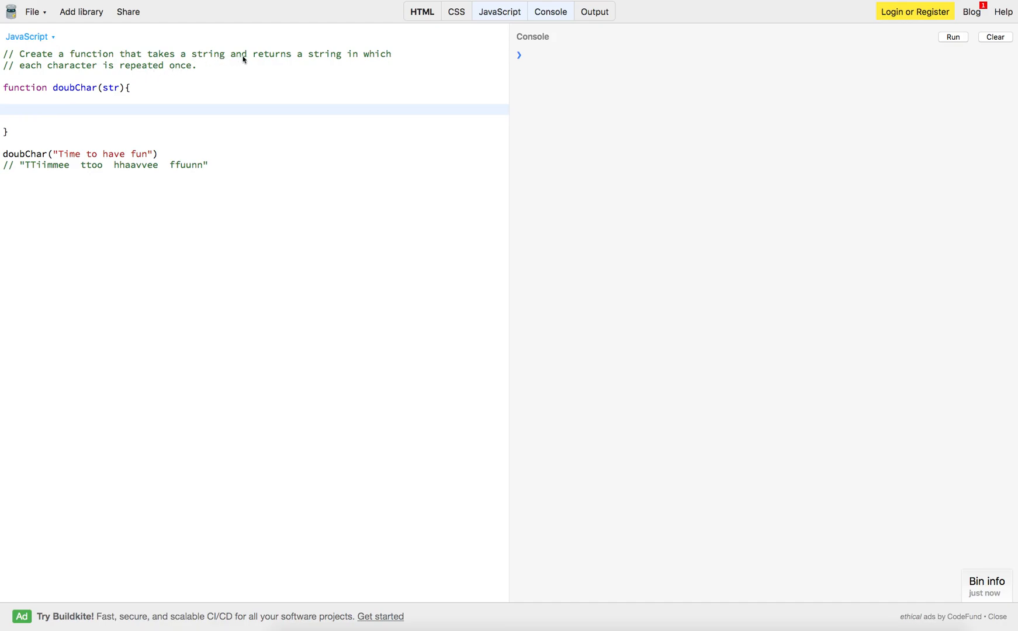
pyautogui.moveTo(184, 87)
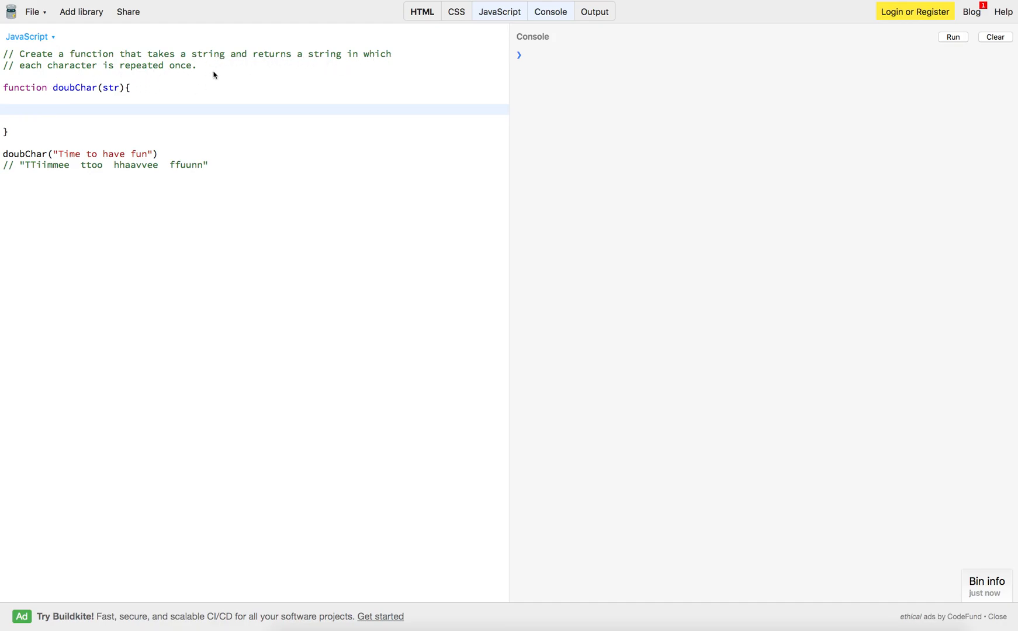
pyautogui.moveTo(139, 115)
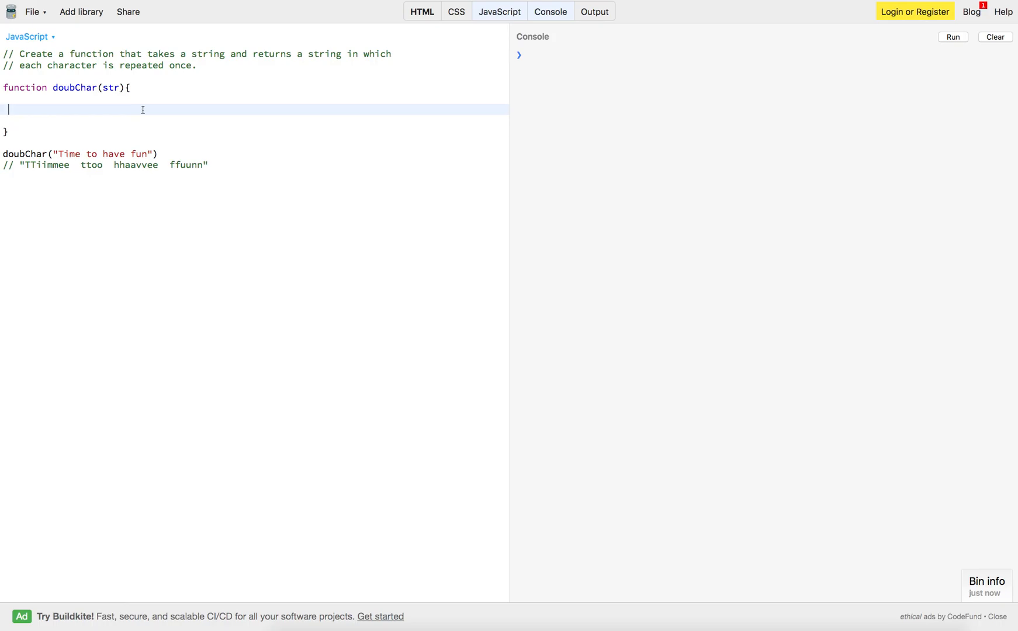
pyautogui.moveTo(1010, 217)
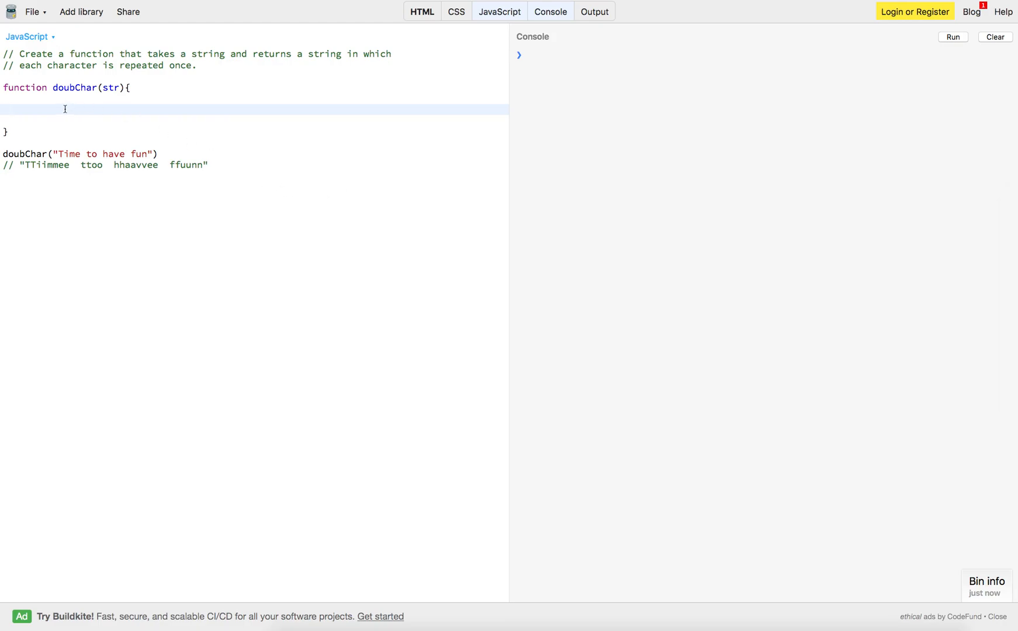
# Write let arr = Array.from(str), let newArr = [], and the loop pushing arr[i].repeat(2).
pyautogui.write('let arr = Array.from(str)')
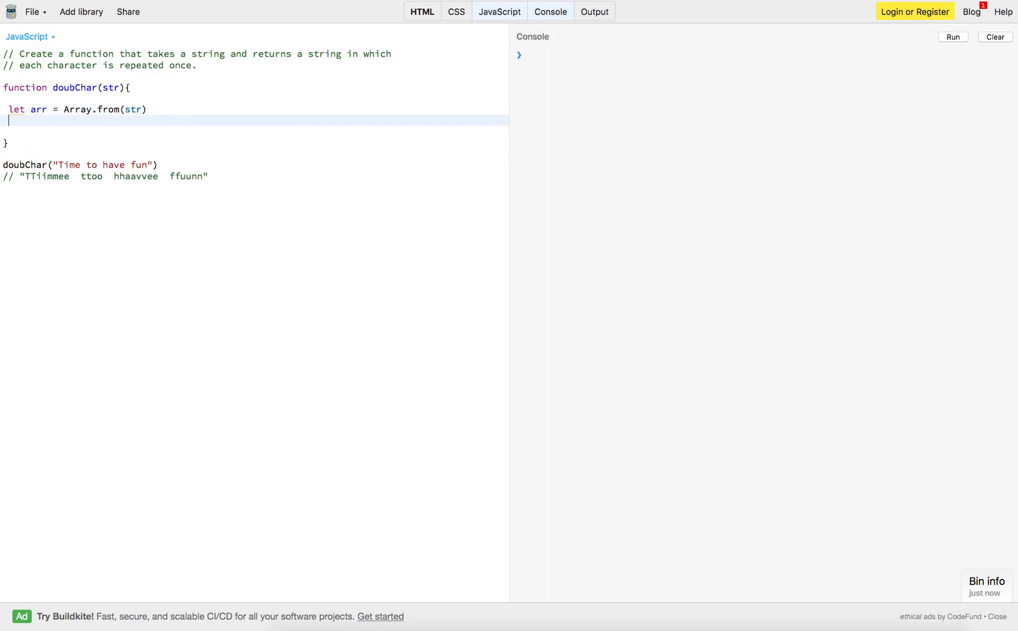
pyautogui.write('let newArr = []')
pyautogui.write('for(var i = 0; i < arr.length; i++){')
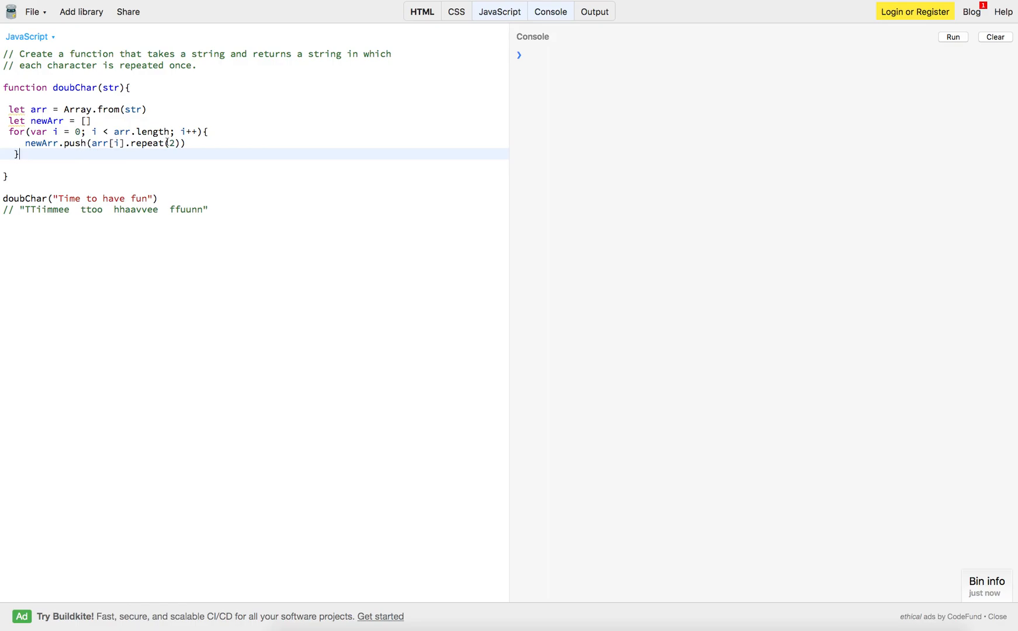
pyautogui.doubleClick(48, 122)
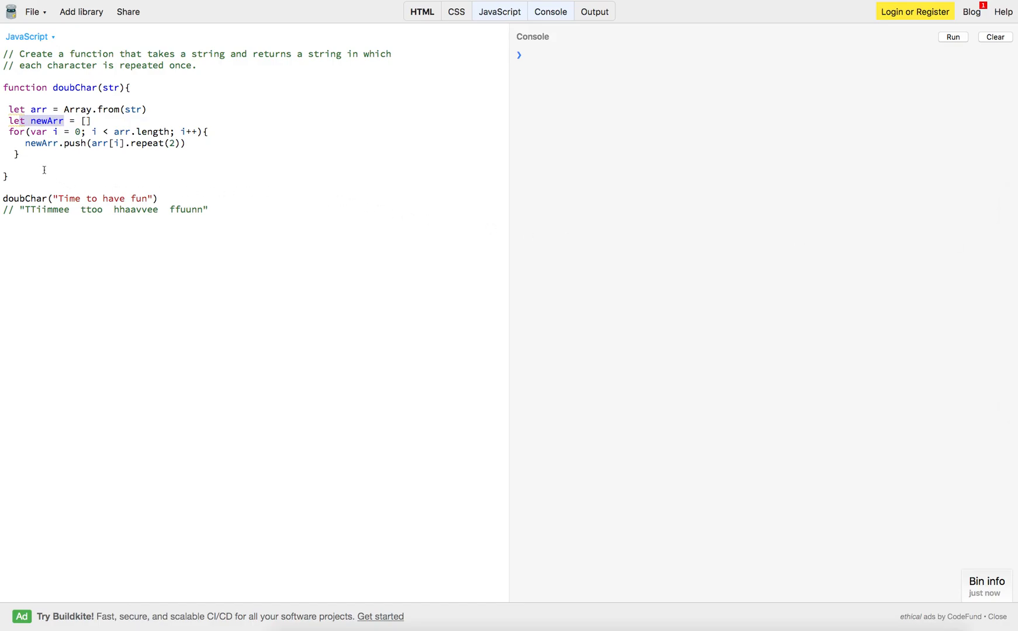
# End doubChar with console.log(newArr.join("")) after the loop.
pyautogui.write('console.log(newArr.join(""))')
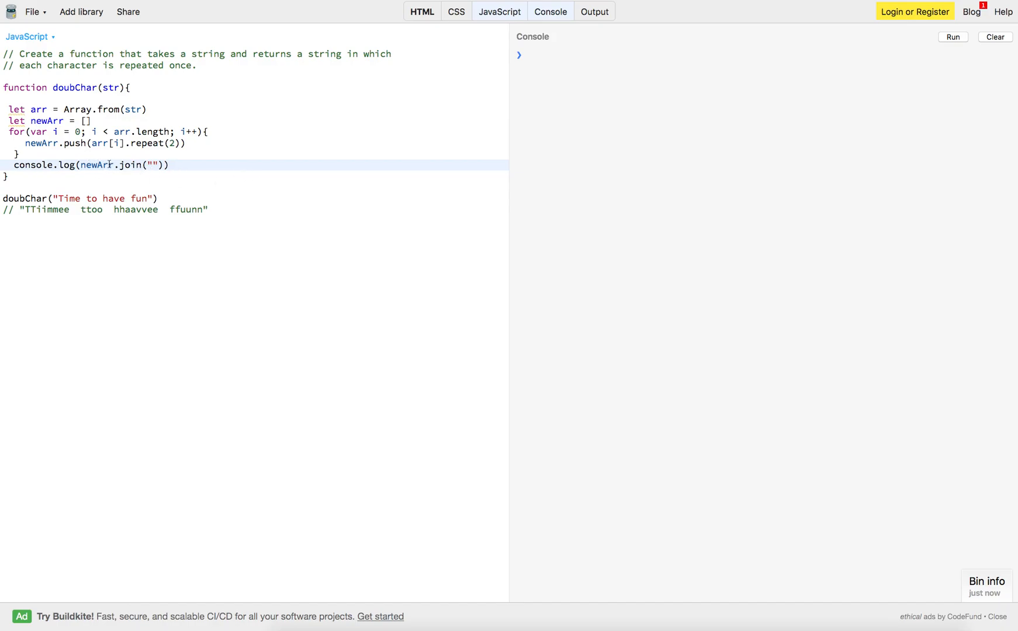
pyautogui.moveTo(153, 165)
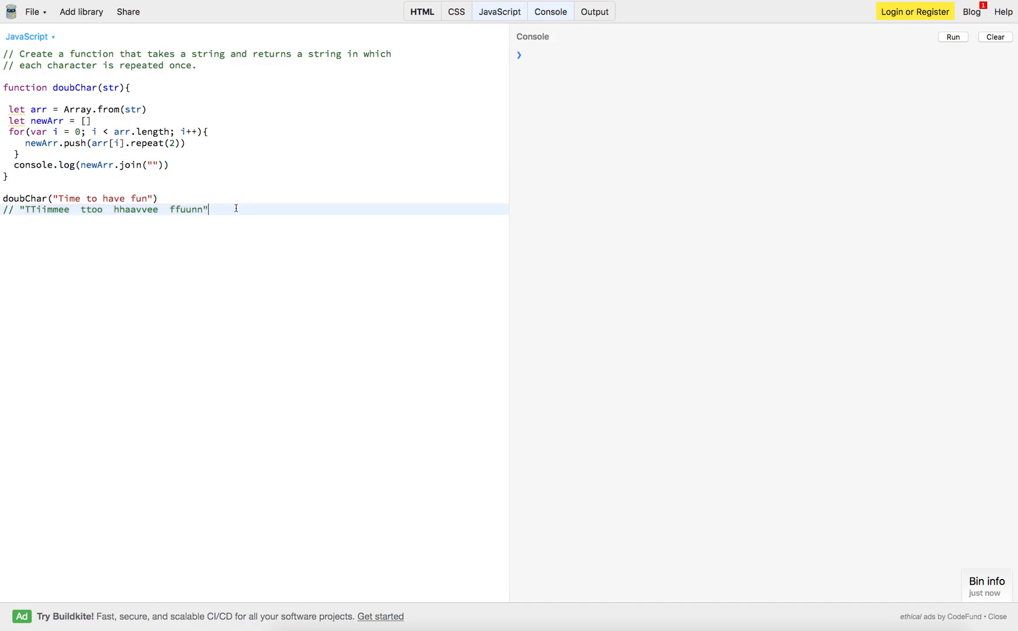
# Run the code so the console prints "TTiimmee ttoo hhaavvee ffuunn".
pyautogui.click(953, 36)
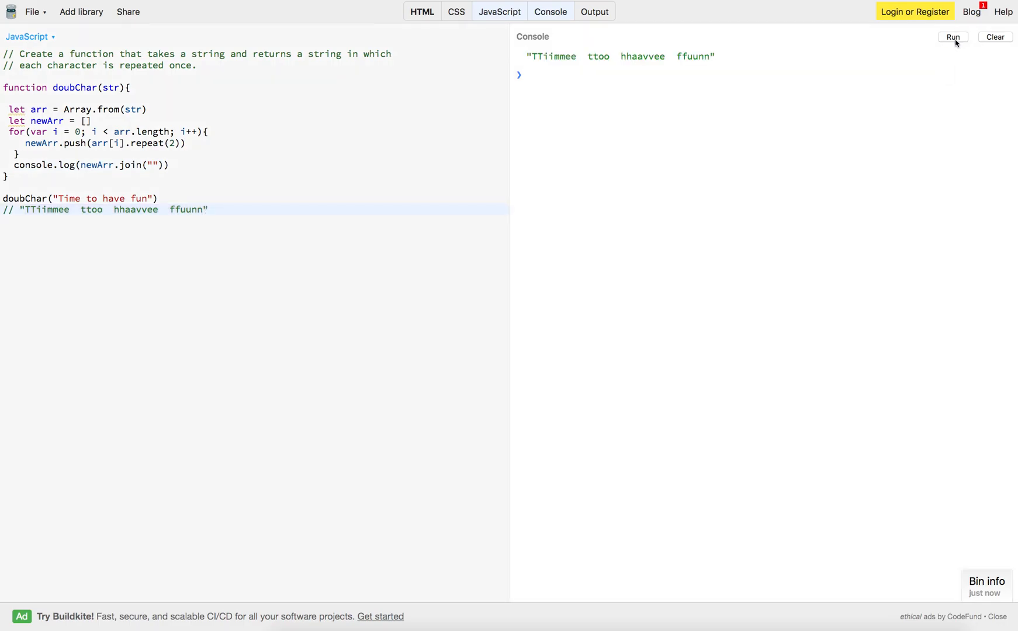
pyautogui.moveTo(374, 364)
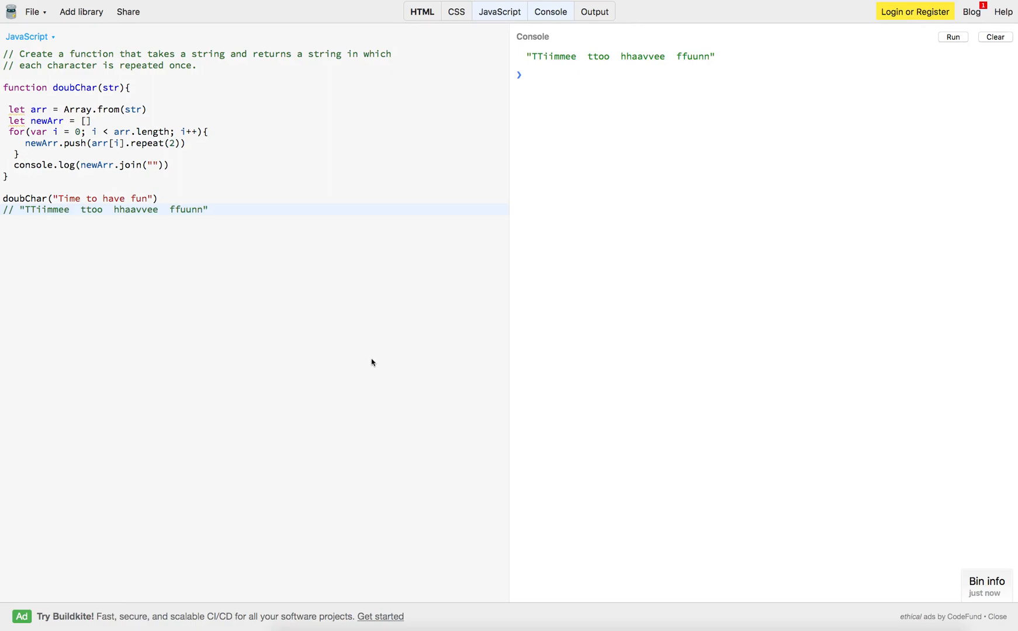
pyautogui.moveTo(346, 278)
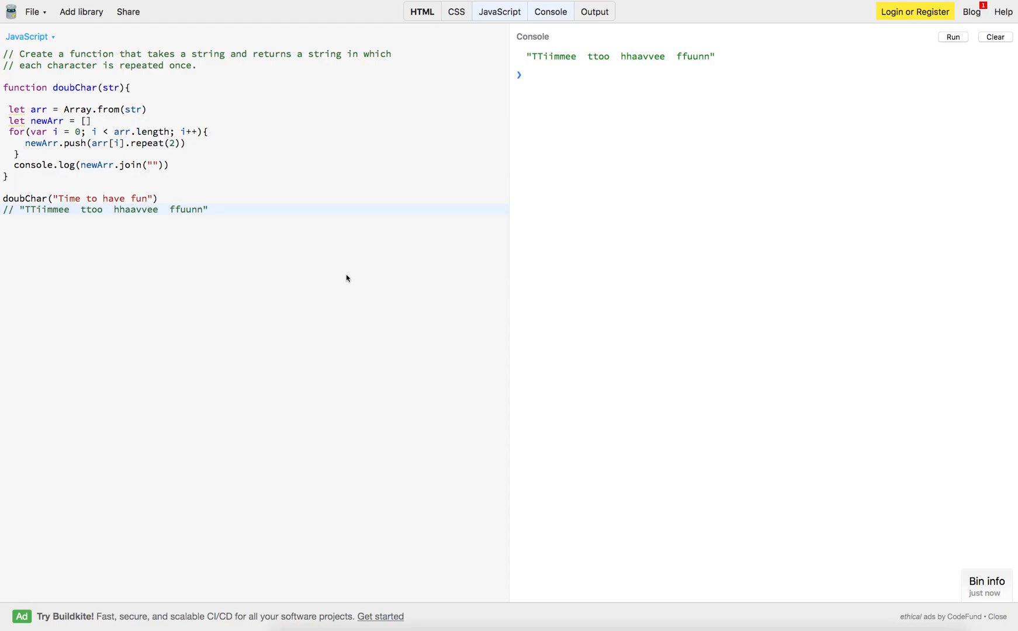
pyautogui.moveTo(78, 143)
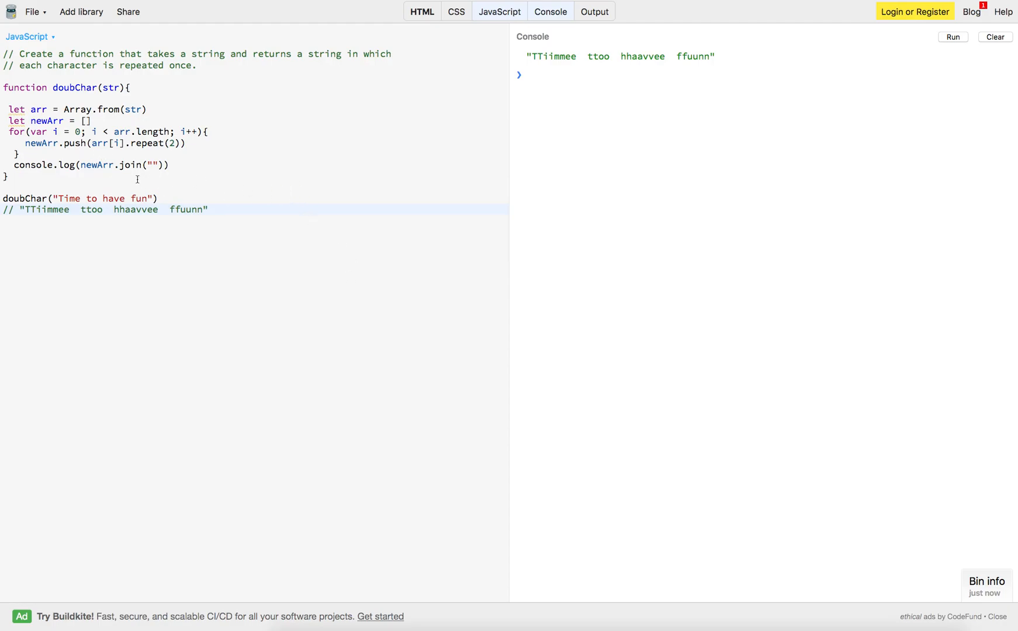
pyautogui.moveTo(297, 207)
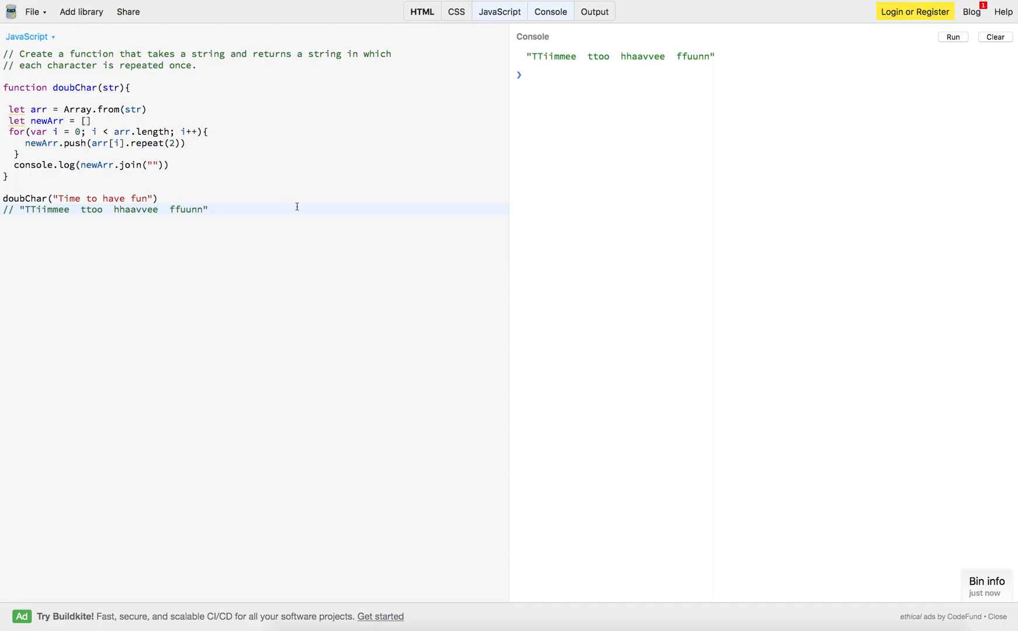